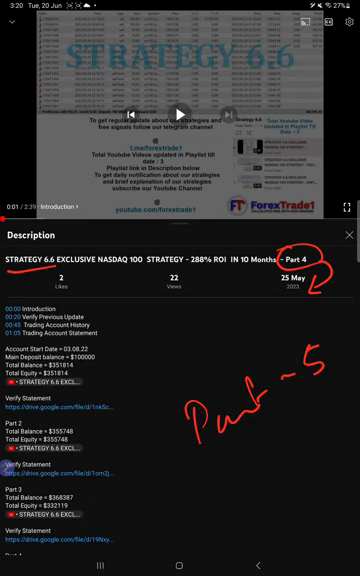
- Check MetaTrader 5 custom-period history (balance 391,336.48), then open the Strategy 6.6 Part 5 PDF
{"action": "scroll", "scroll_direction": "down", "scroll_amount": 3}
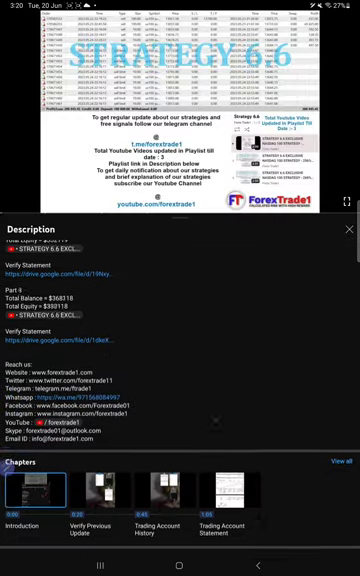
{"action": "scroll", "scroll_direction": "up", "scroll_amount": 3}
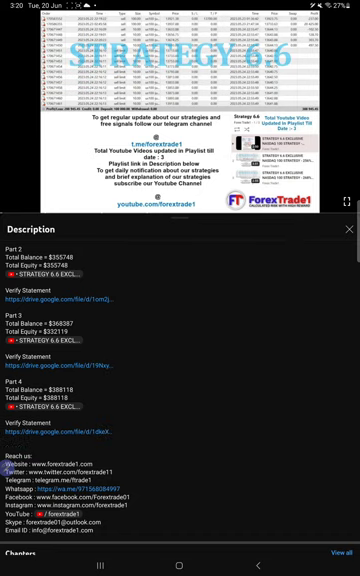
{"action": "left_click", "coordinate": [111, 567]}
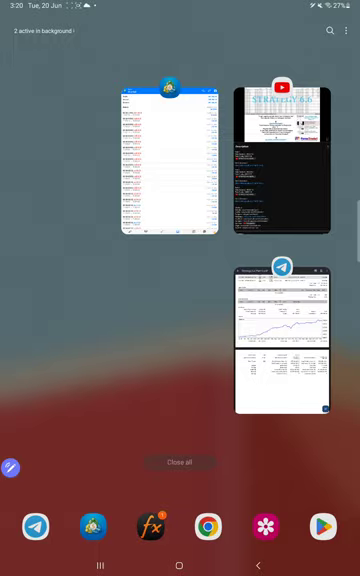
{"action": "left_click", "coordinate": [173, 165]}
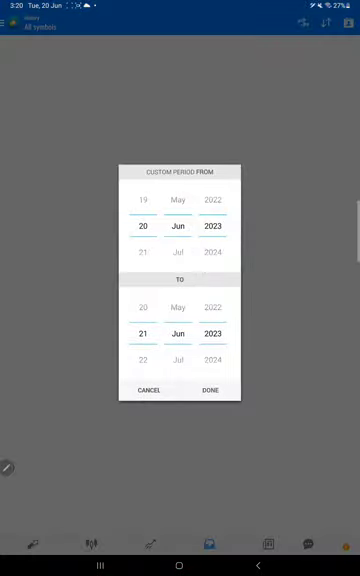
{"action": "left_click", "coordinate": [211, 390]}
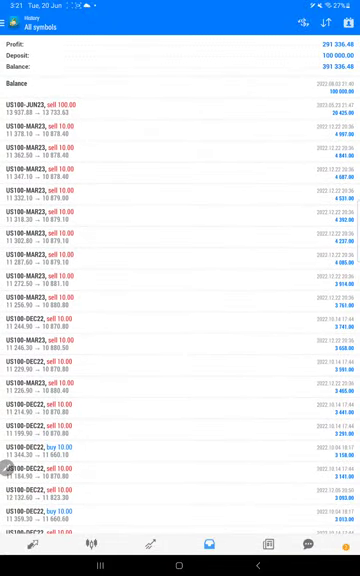
{"action": "left_click", "coordinate": [180, 575]}
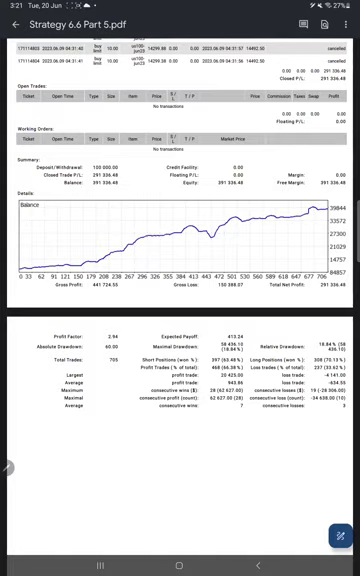
{"action": "scroll", "scroll_direction": "up", "scroll_amount": 3}
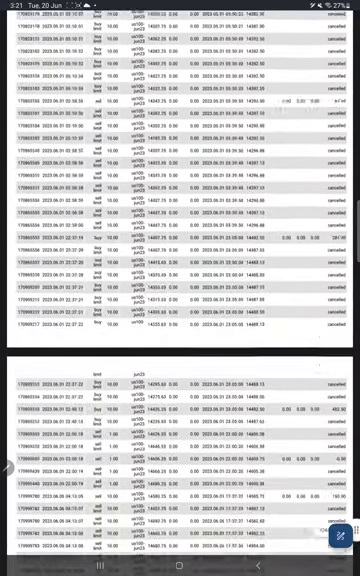
{"action": "scroll", "scroll_direction": "down", "scroll_amount": 3}
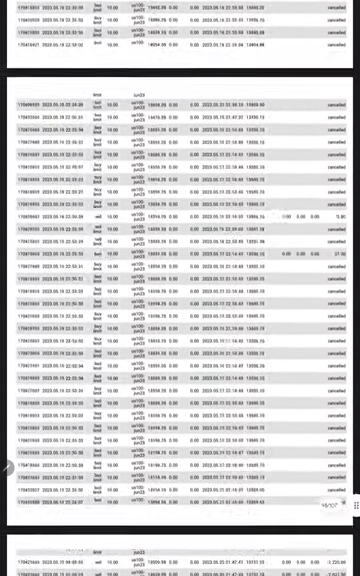
{"action": "scroll", "scroll_direction": "down", "scroll_amount": 3}
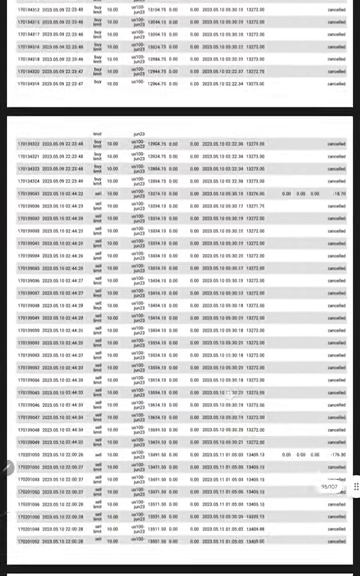
{"action": "scroll", "scroll_direction": "down", "scroll_amount": 3}
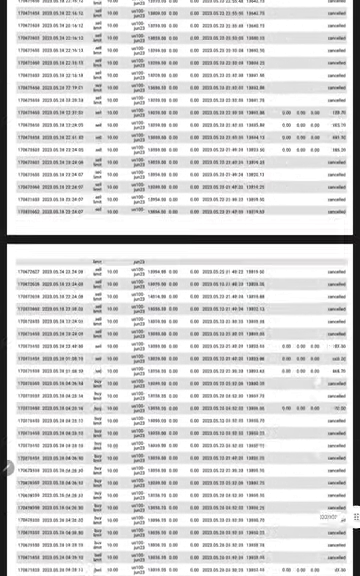